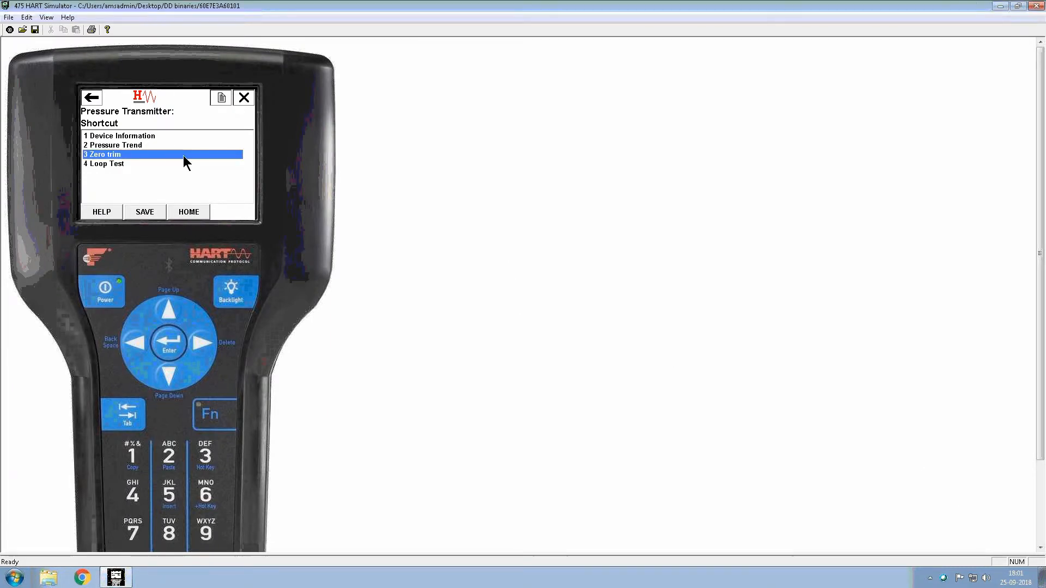
mouse_move(196, 163)
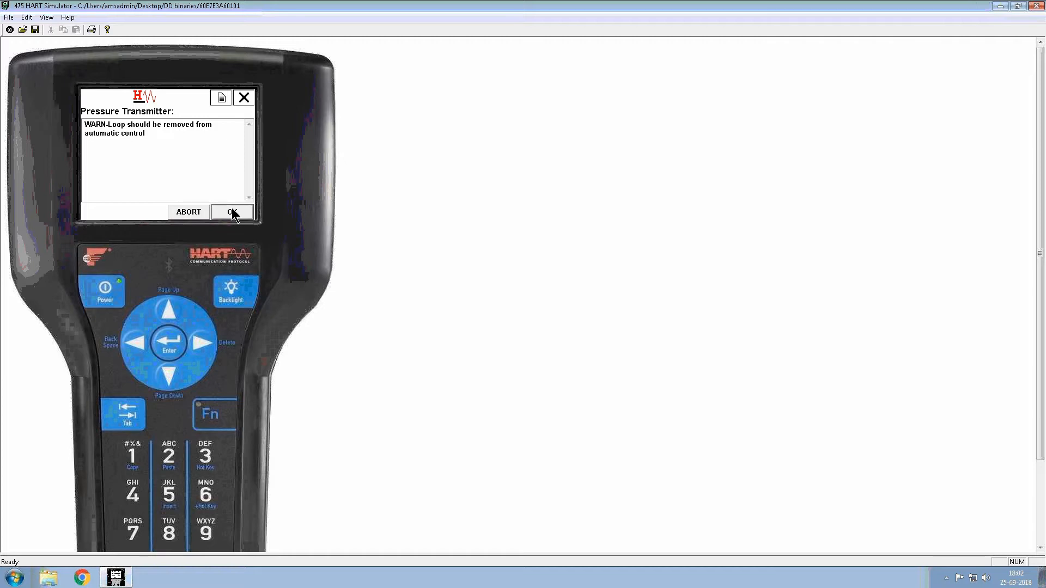
Acknowledge the loop-removal warning and the sensor-calibration warning for zero trim.
left_click(232, 212)
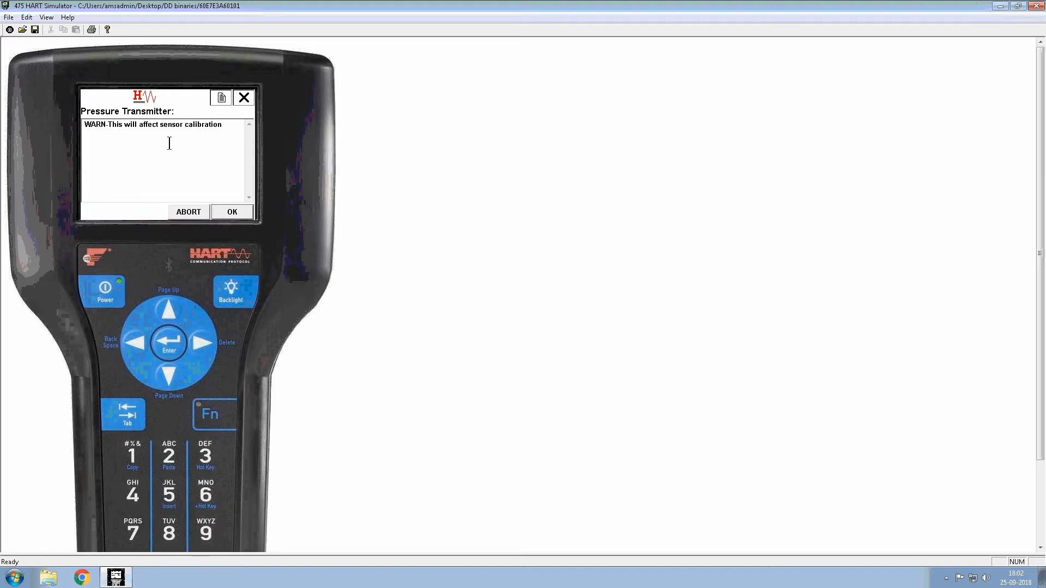
mouse_move(194, 158)
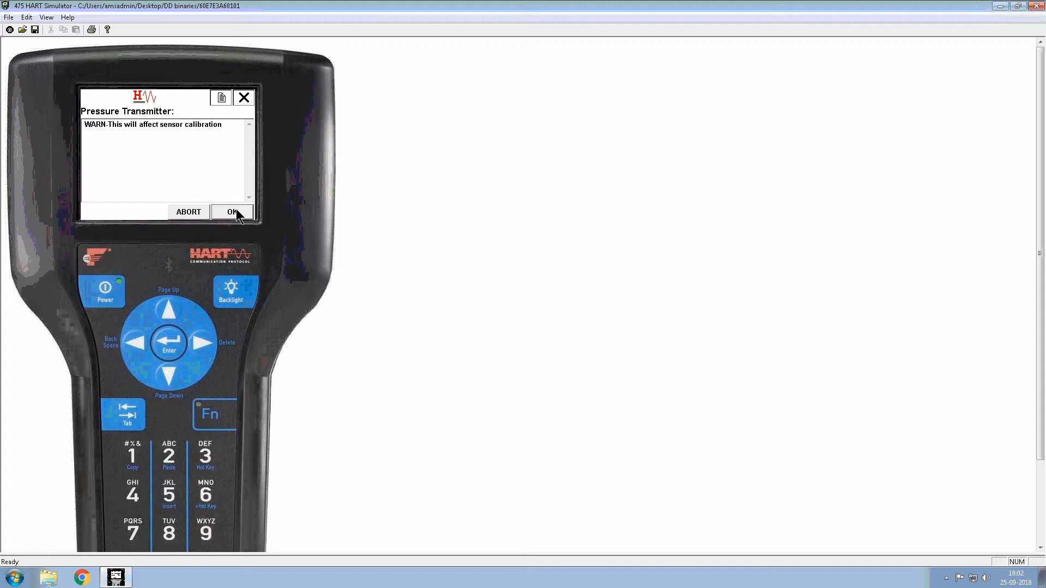
left_click(232, 212)
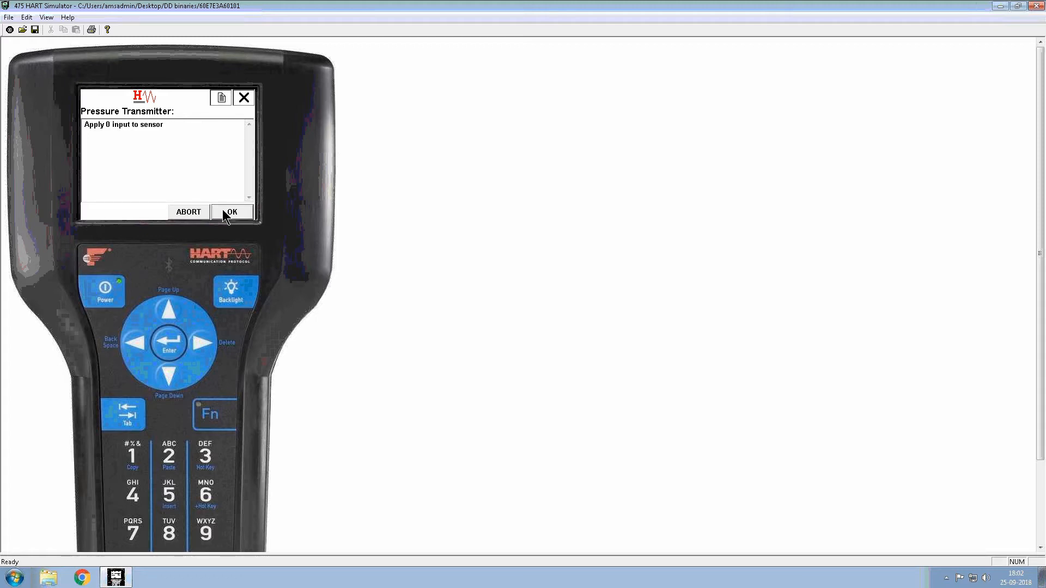
mouse_move(98, 129)
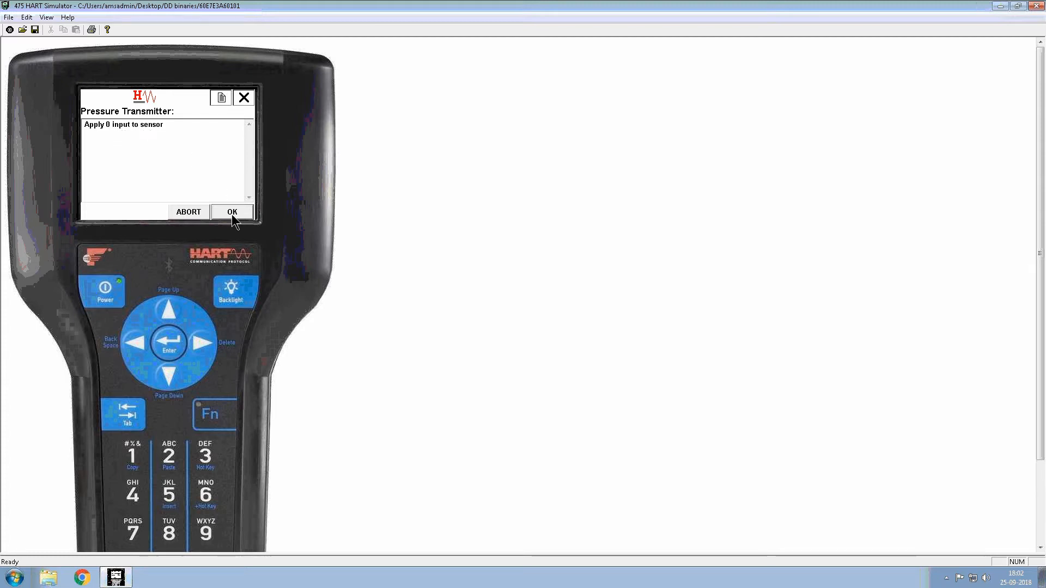
Confirm 0 input is applied so the sensor zero succeeds.
left_click(232, 211)
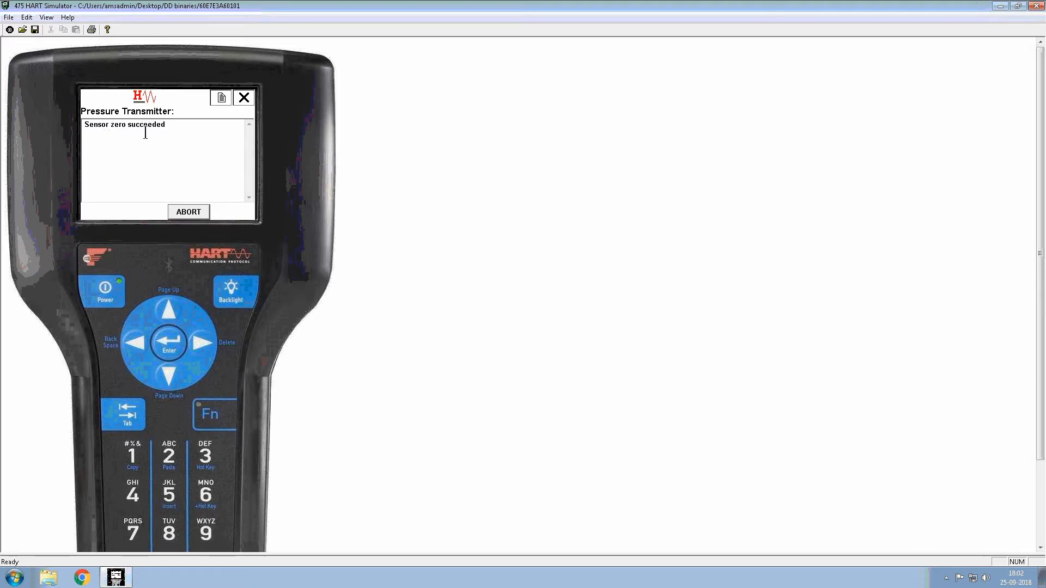
left_click(188, 211)
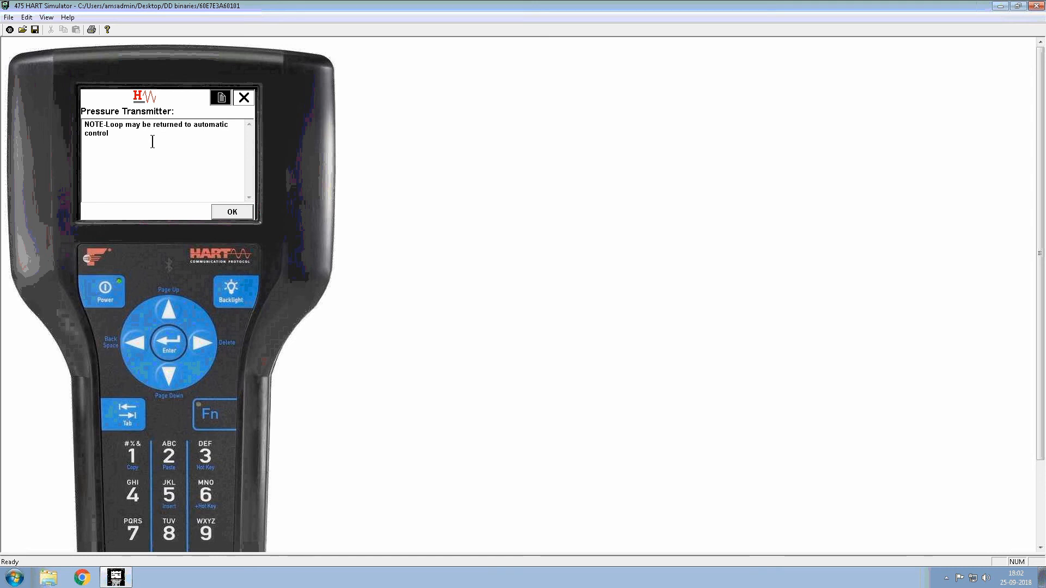
mouse_move(155, 145)
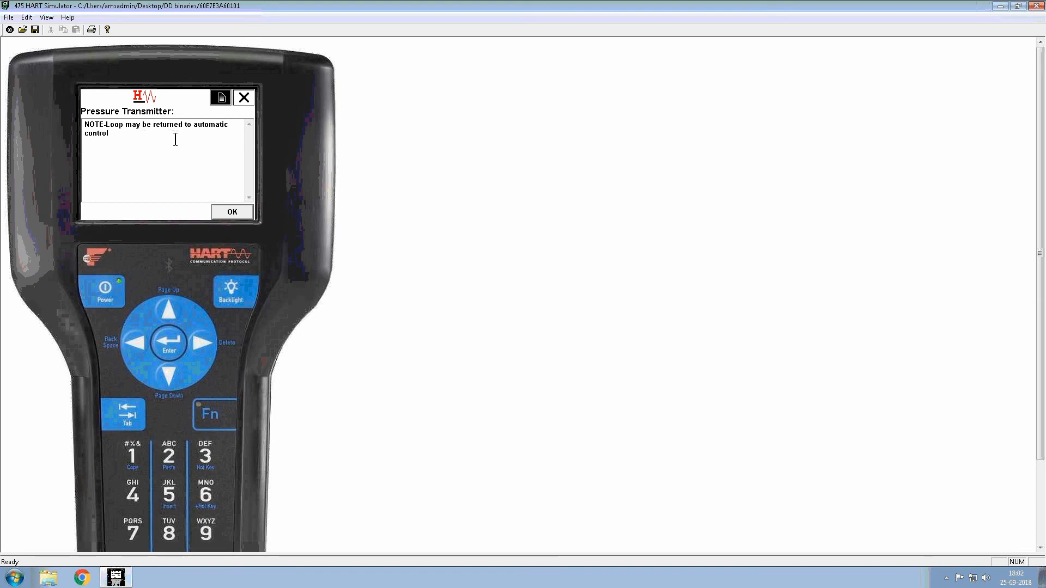
Acknowledge the return-to-automatic-control note, ending Zero trim at the Shortcut menu.
left_click(231, 211)
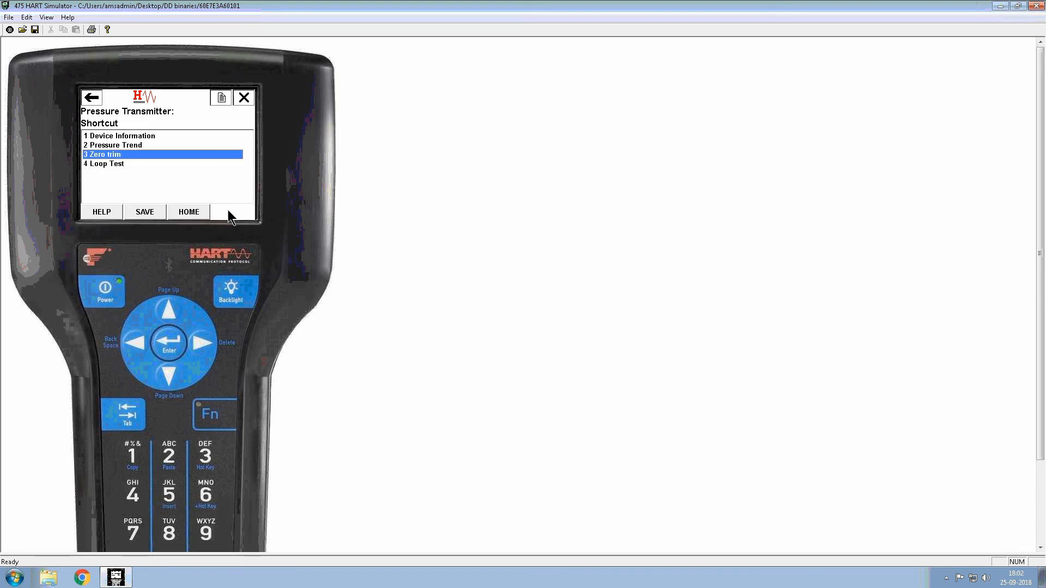